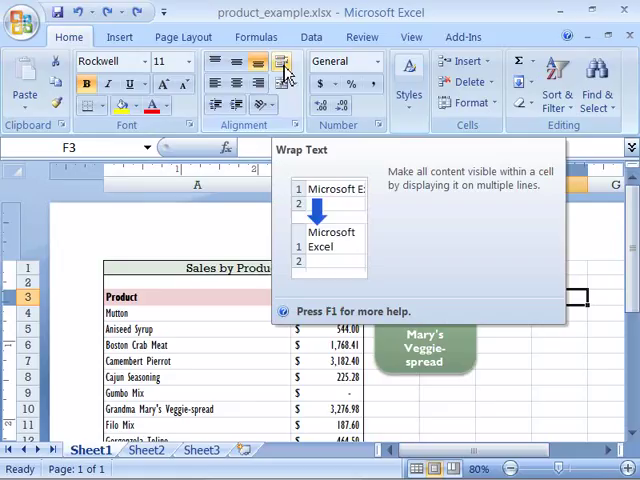
{"action": "mouse_move", "coordinate": [521, 336]}
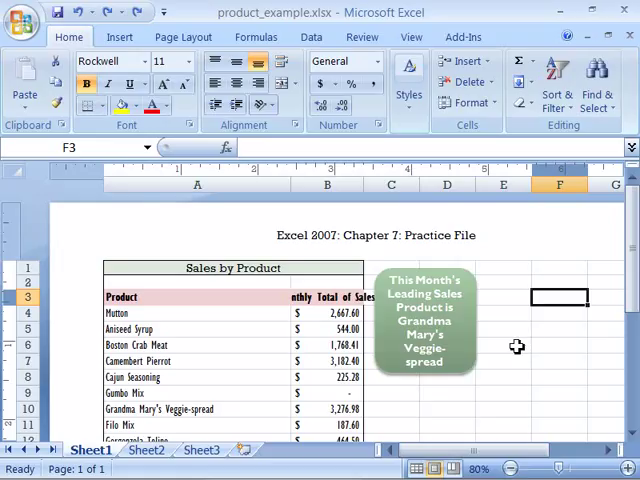
{"action": "mouse_move", "coordinate": [297, 311]}
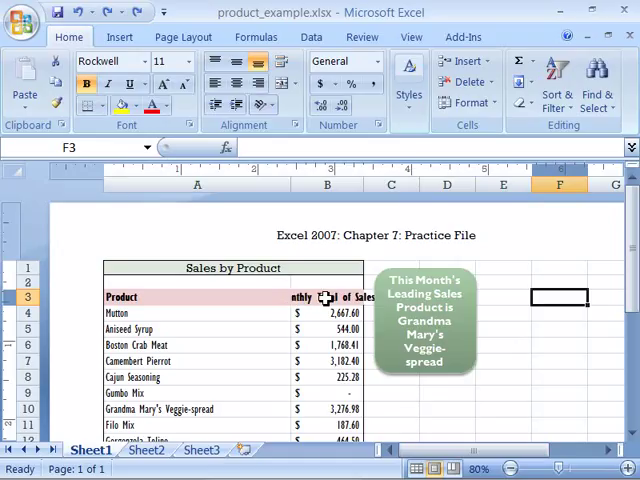
Select the Monthly Total of Sales header cell B3.
{"action": "left_click", "coordinate": [326, 297]}
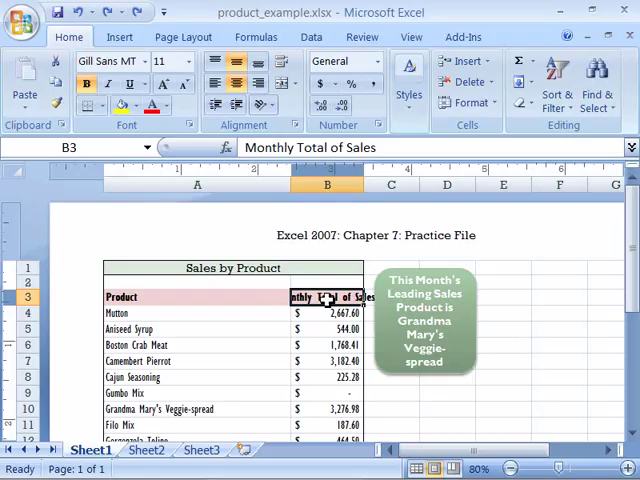
{"action": "mouse_move", "coordinate": [531, 291]}
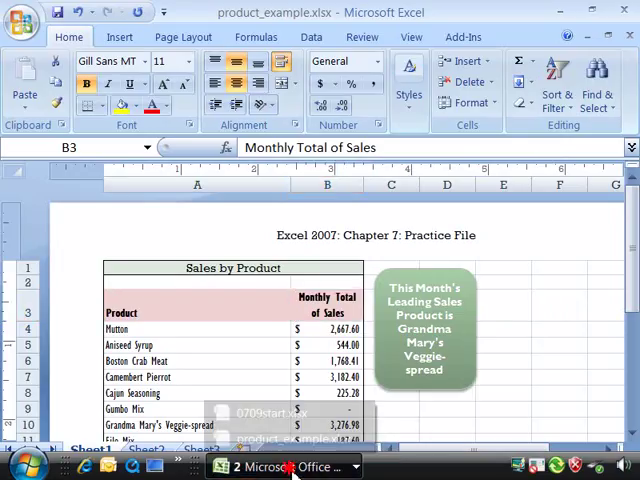
Switch to the 0709start.xlsx workbook from the taskbar's open Excel windows.
{"action": "left_click", "coordinate": [283, 466]}
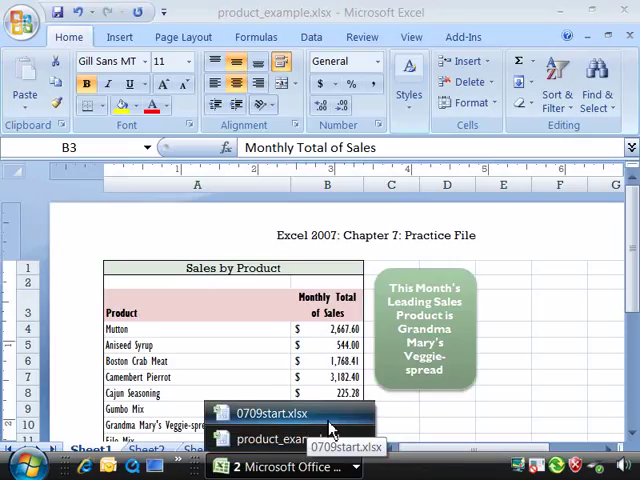
{"action": "mouse_move", "coordinate": [328, 428]}
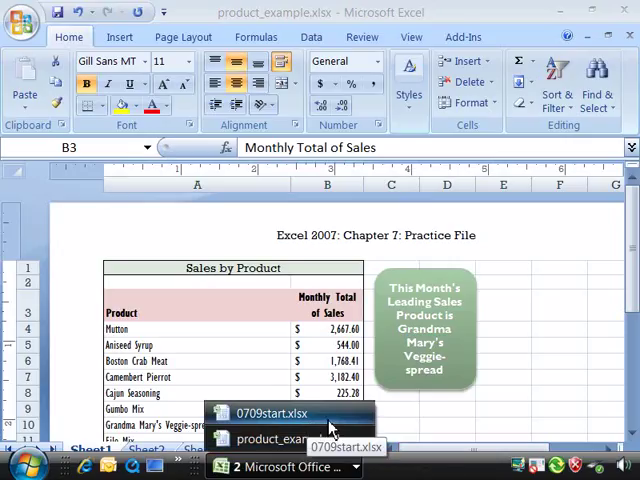
{"action": "left_click", "coordinate": [274, 413]}
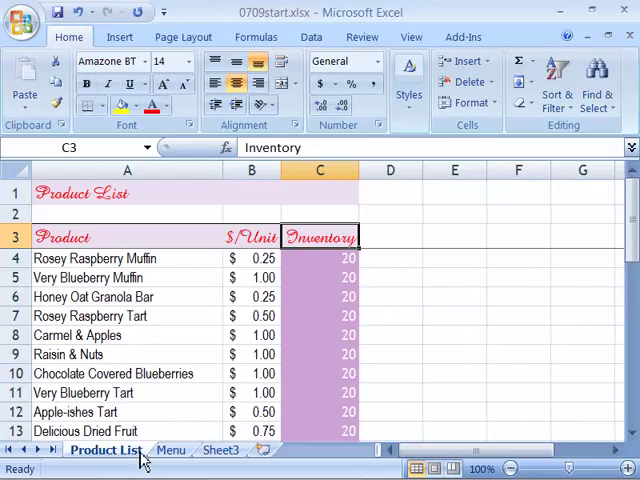
{"action": "mouse_move", "coordinate": [328, 284]}
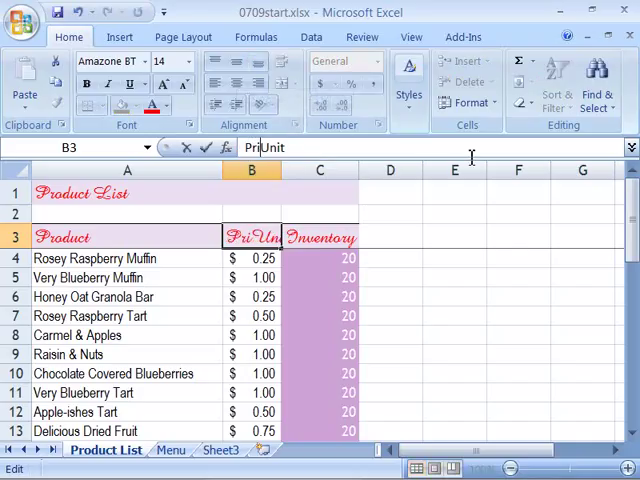
Enter 'Price Per Unit' as the new B3 header.
{"action": "type", "text": "Price Per Unit"}
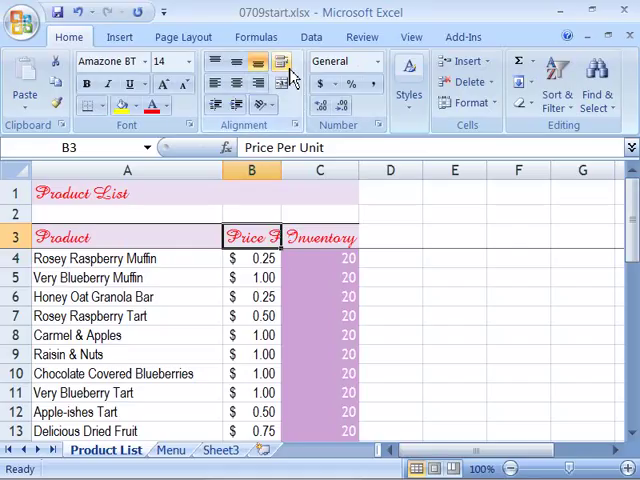
{"action": "mouse_move", "coordinate": [281, 61]}
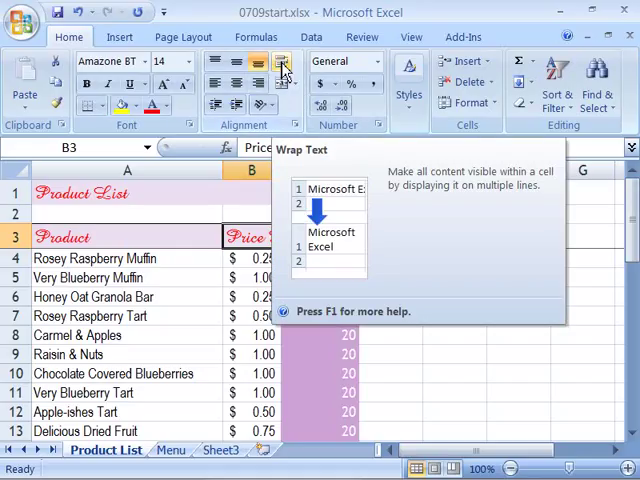
Wrap the Price Per Unit header onto two lines and center it horizontally.
{"action": "left_click", "coordinate": [283, 62]}
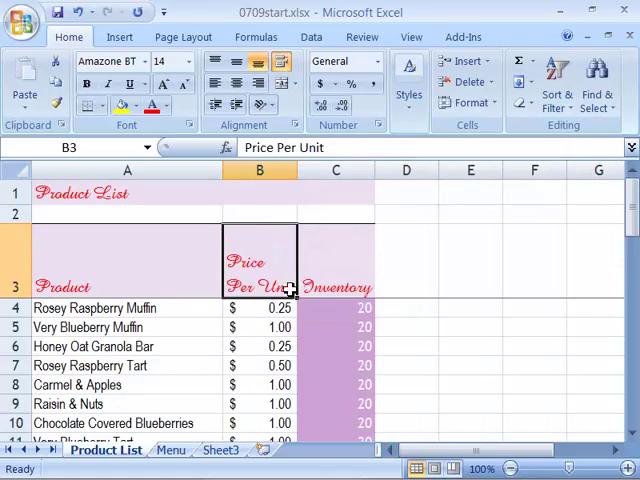
{"action": "left_click", "coordinate": [235, 63]}
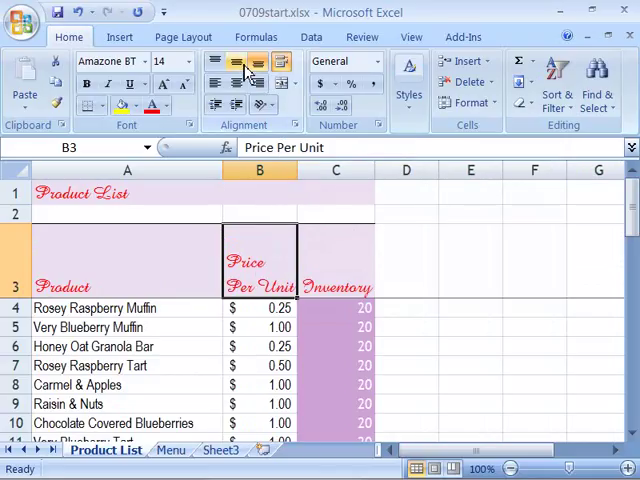
{"action": "left_click", "coordinate": [234, 62]}
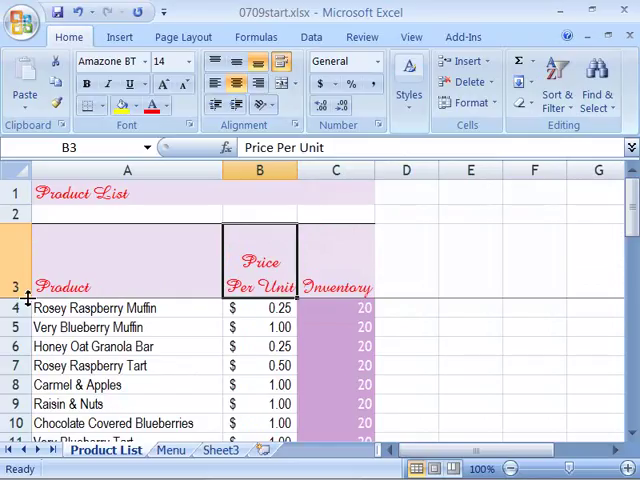
Drag row 3's bottom border to settle it at about 38 points tall.
{"action": "left_click_drag", "start_coordinate": [16, 301], "coordinate": [16, 280]}
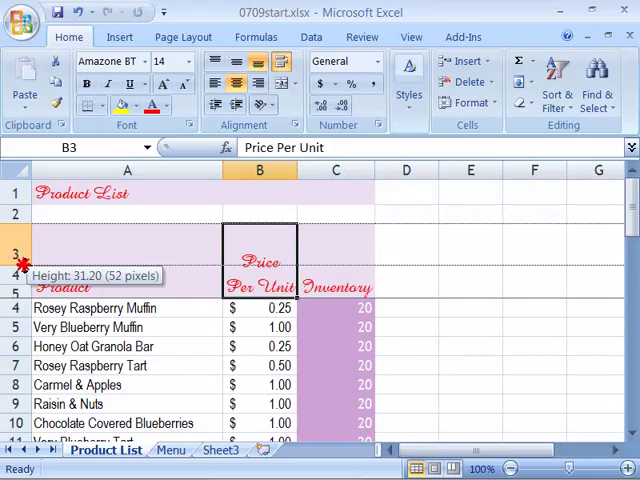
{"action": "left_click_drag", "start_coordinate": [15, 270], "coordinate": [15, 277]}
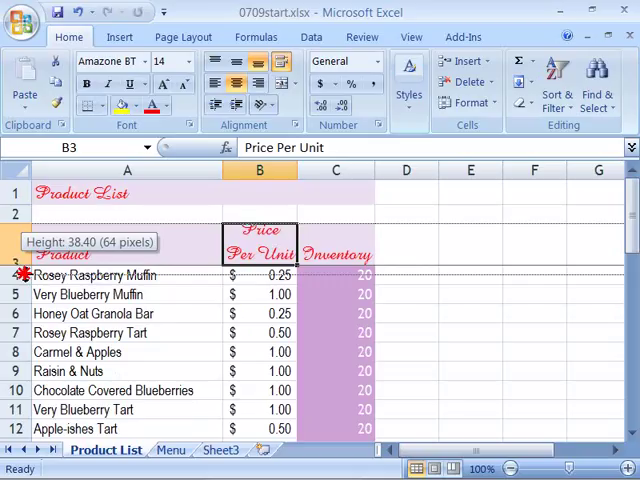